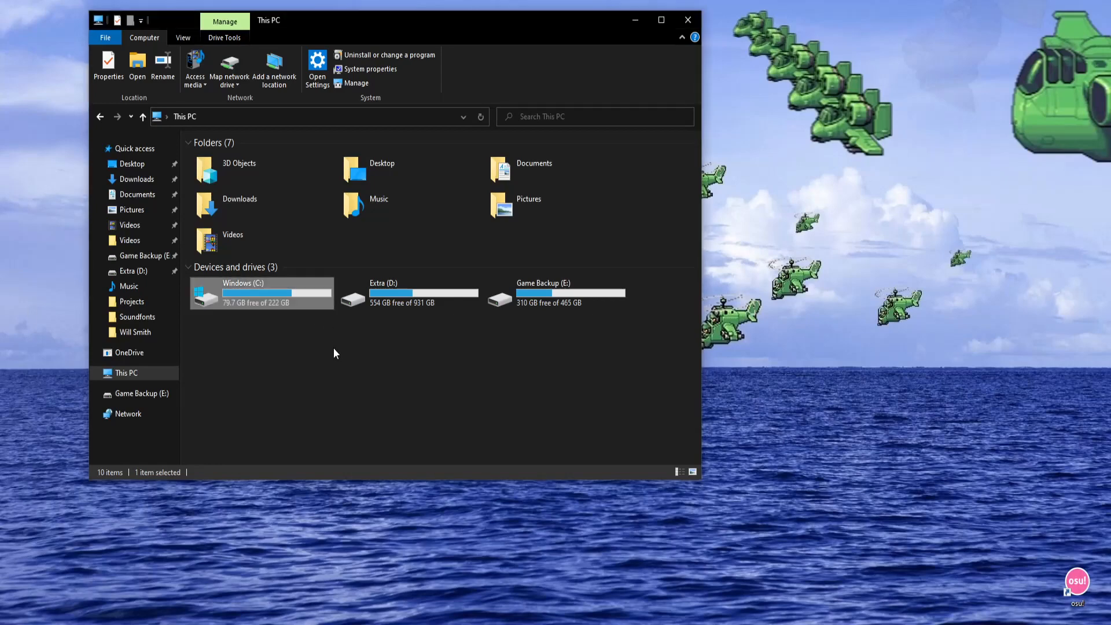
Step: Open the Windows (C:) drive, then the Users folder and the user's profile folder
click(337, 353)
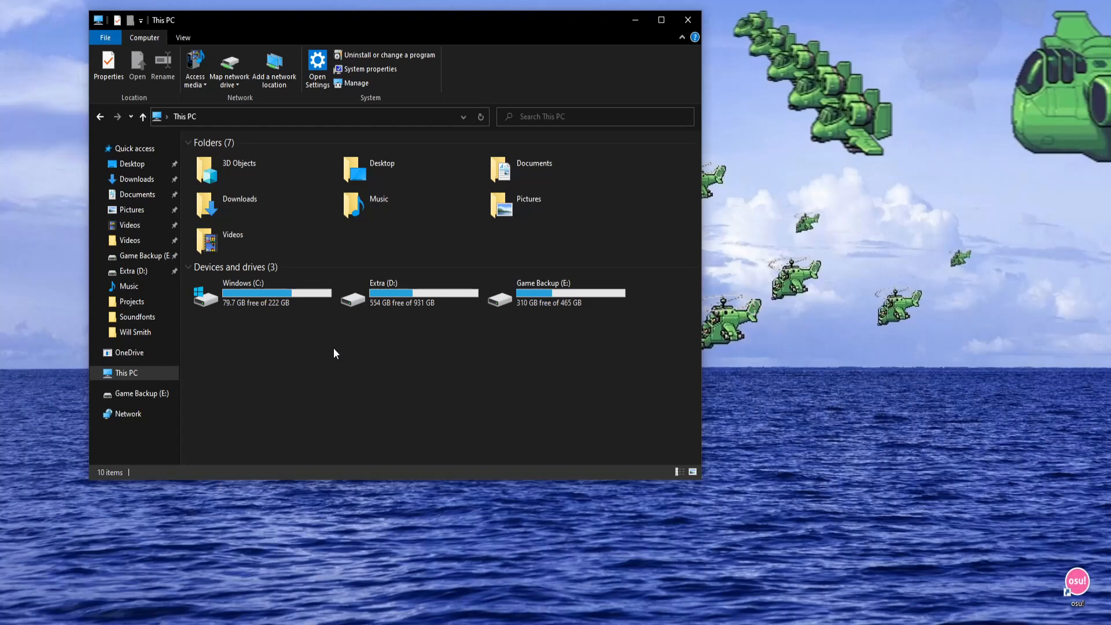
mouse_move(262, 362)
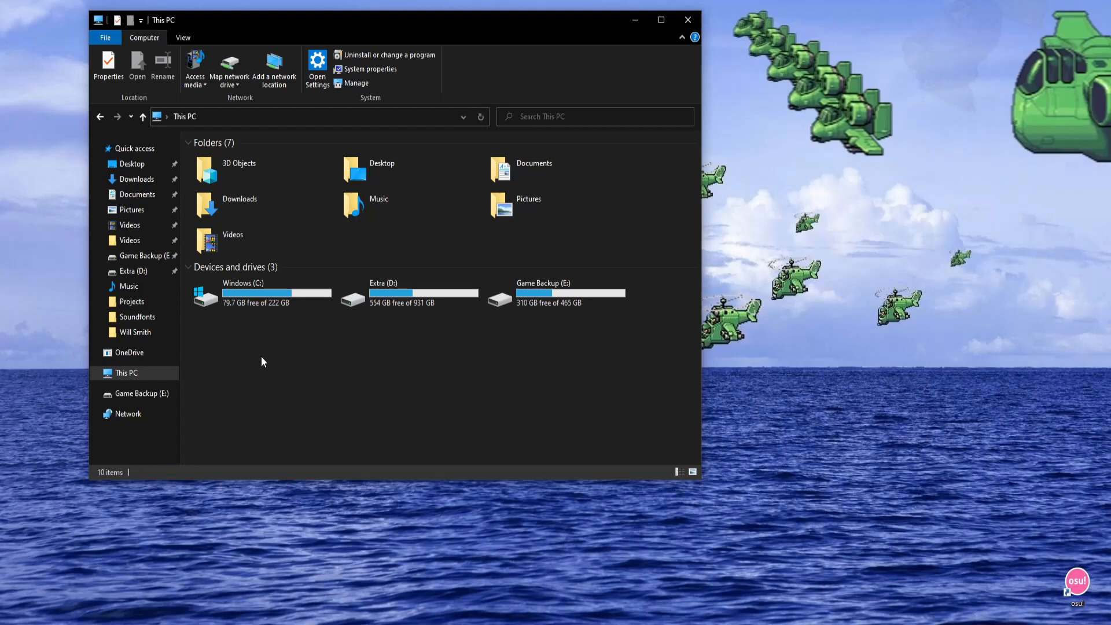
double_click(243, 296)
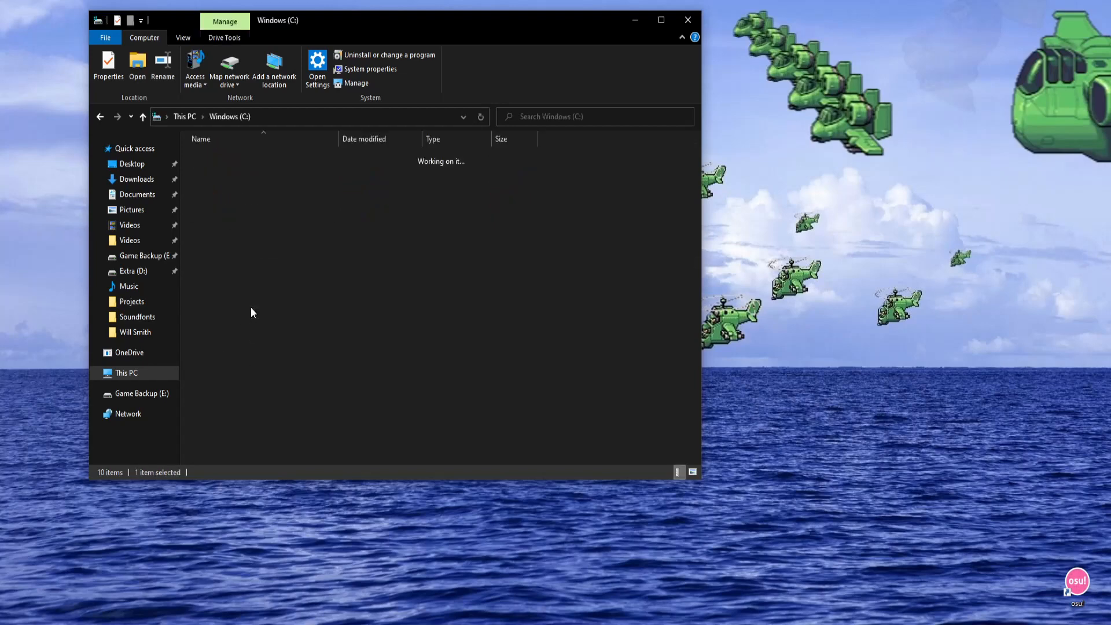
double_click(211, 183)
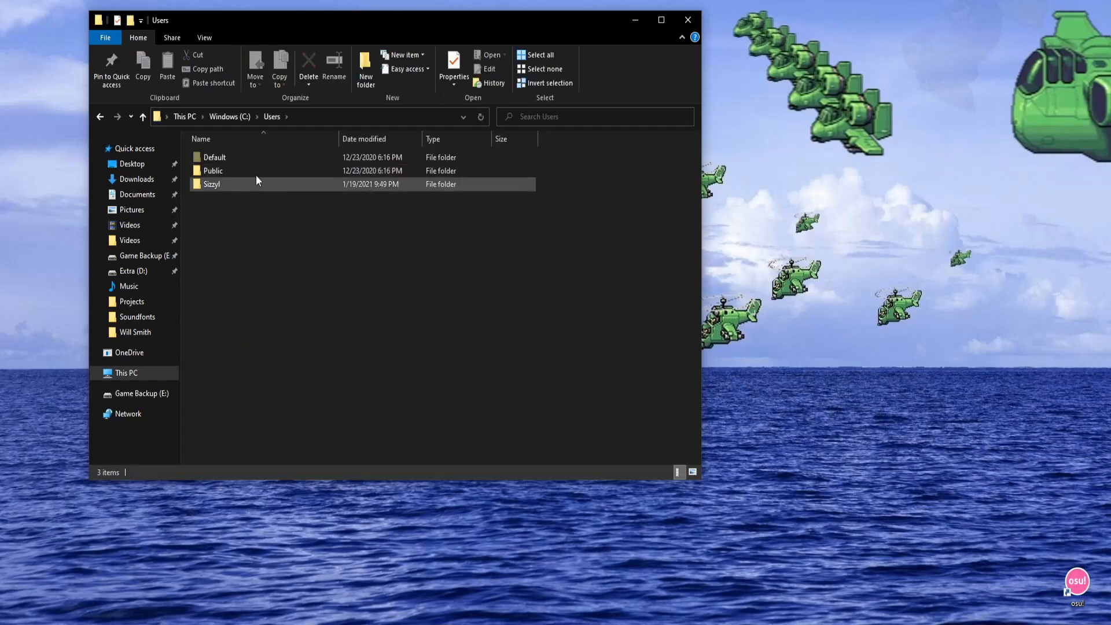
mouse_move(248, 190)
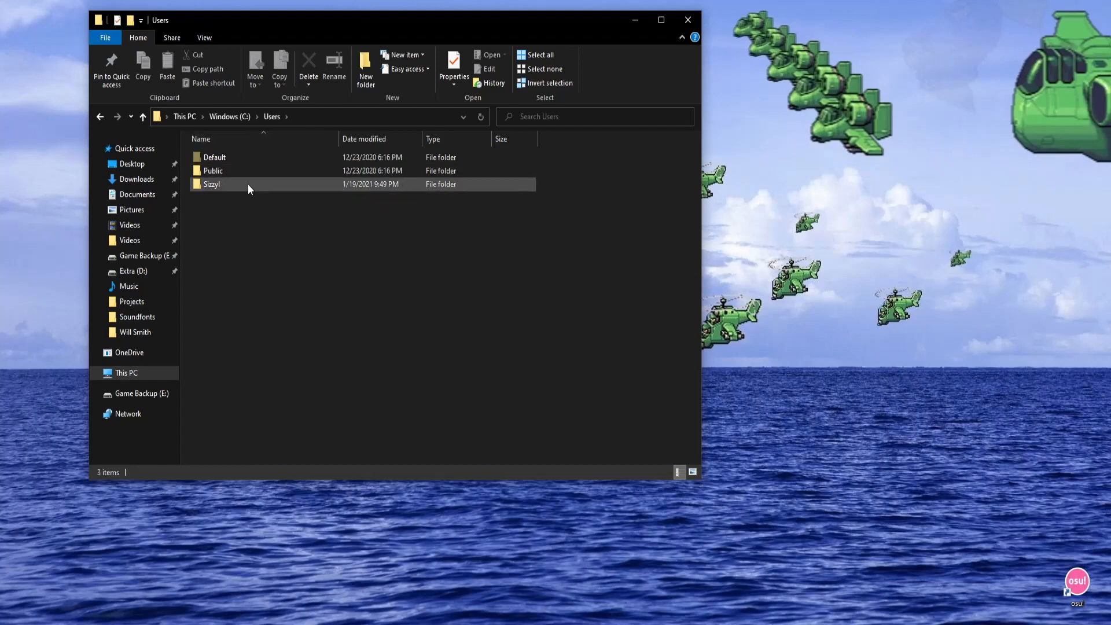
double_click(212, 184)
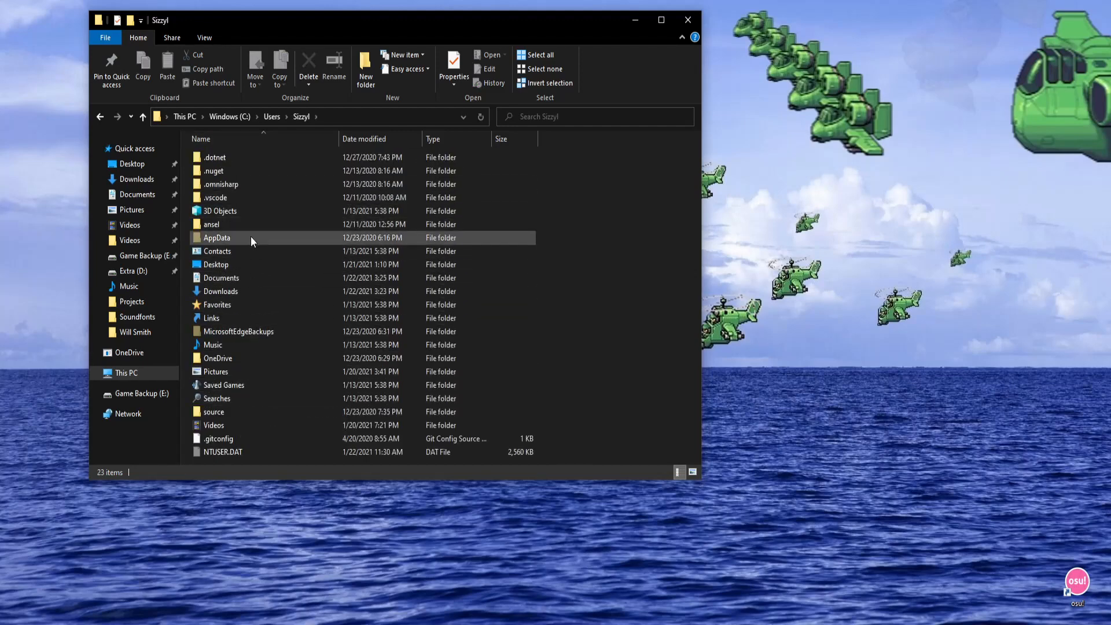
mouse_move(205, 38)
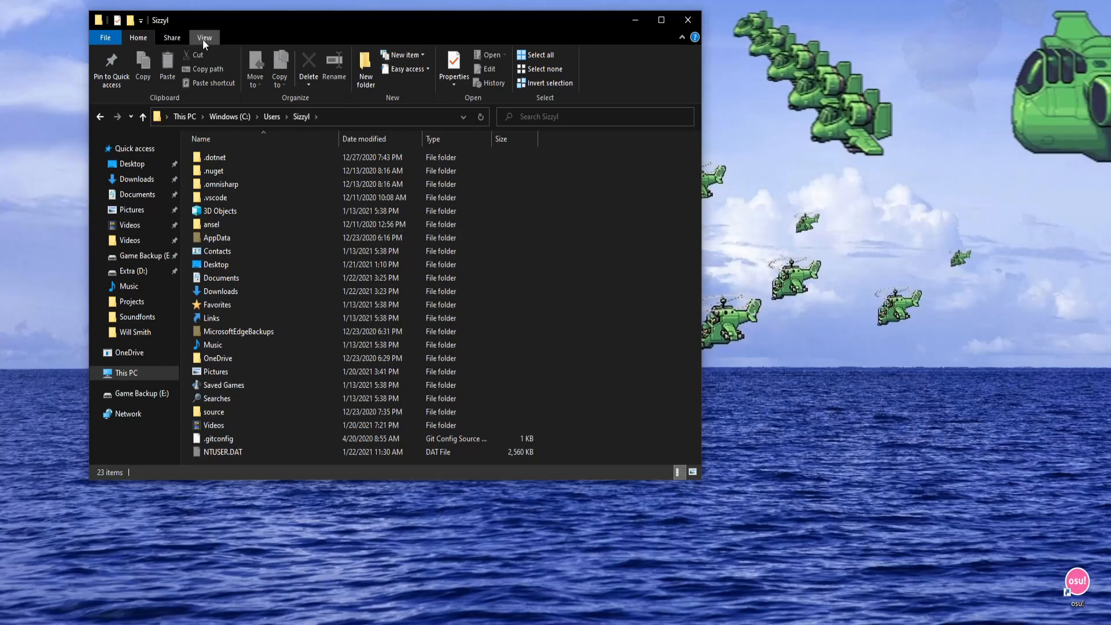
click(204, 38)
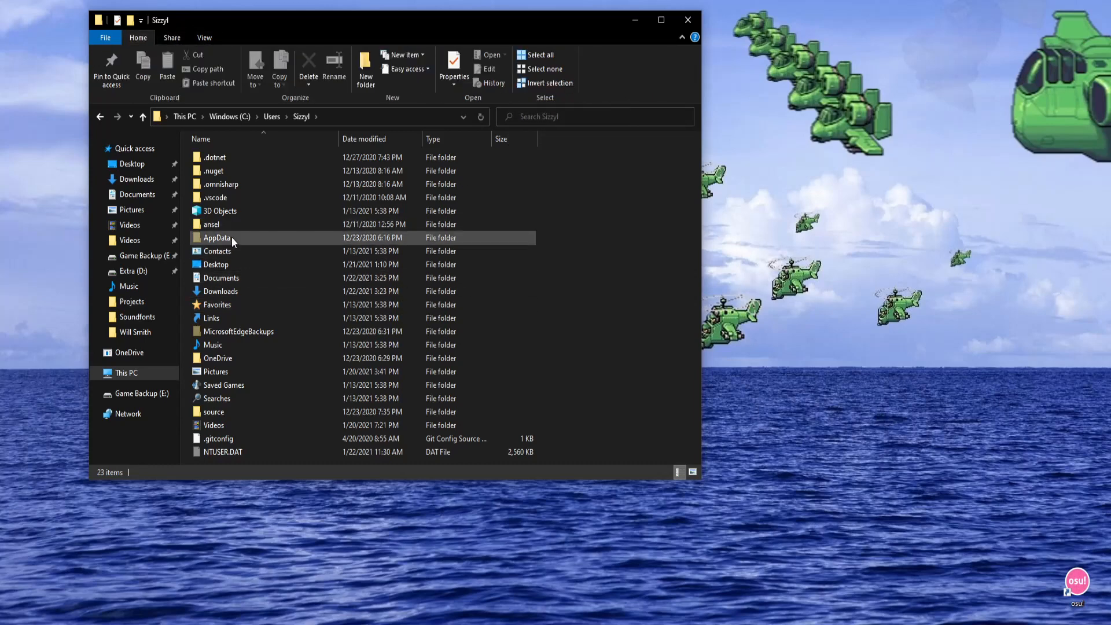
Step: Go into AppData\Local\Packages and select the Microsoft.MinecraftUWP package folder
double_click(217, 238)
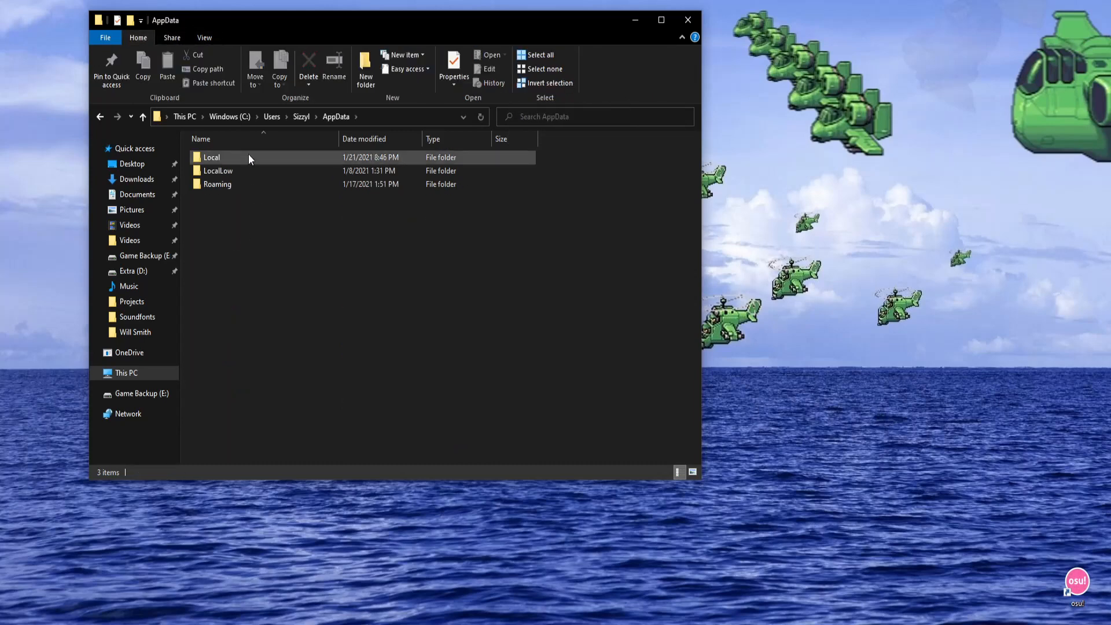
double_click(211, 157)
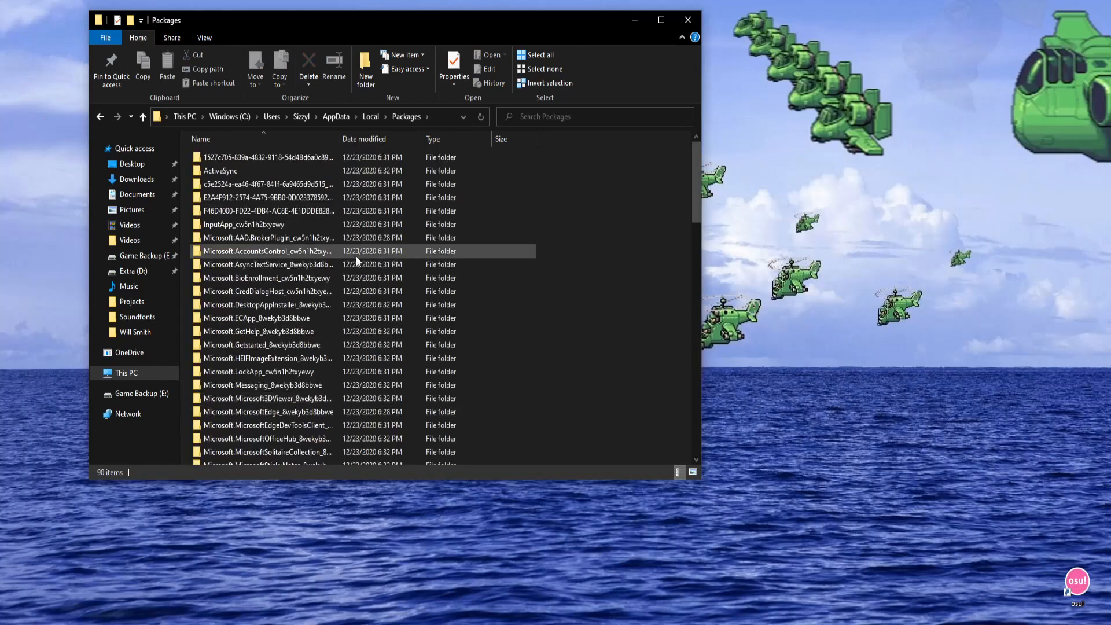
scroll(down, 3)
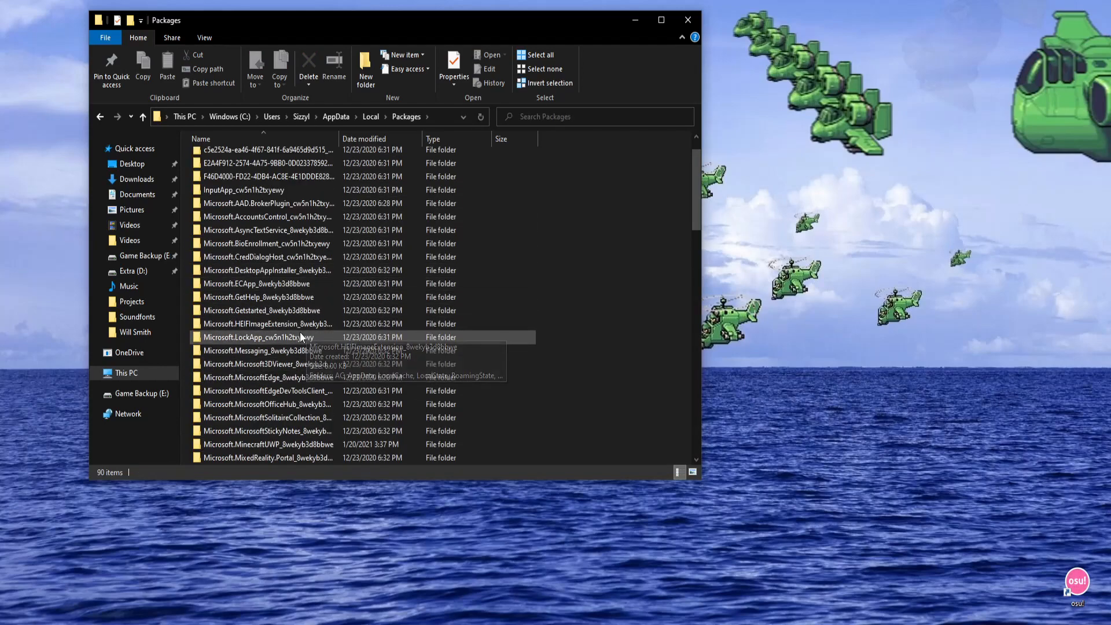
mouse_move(259, 376)
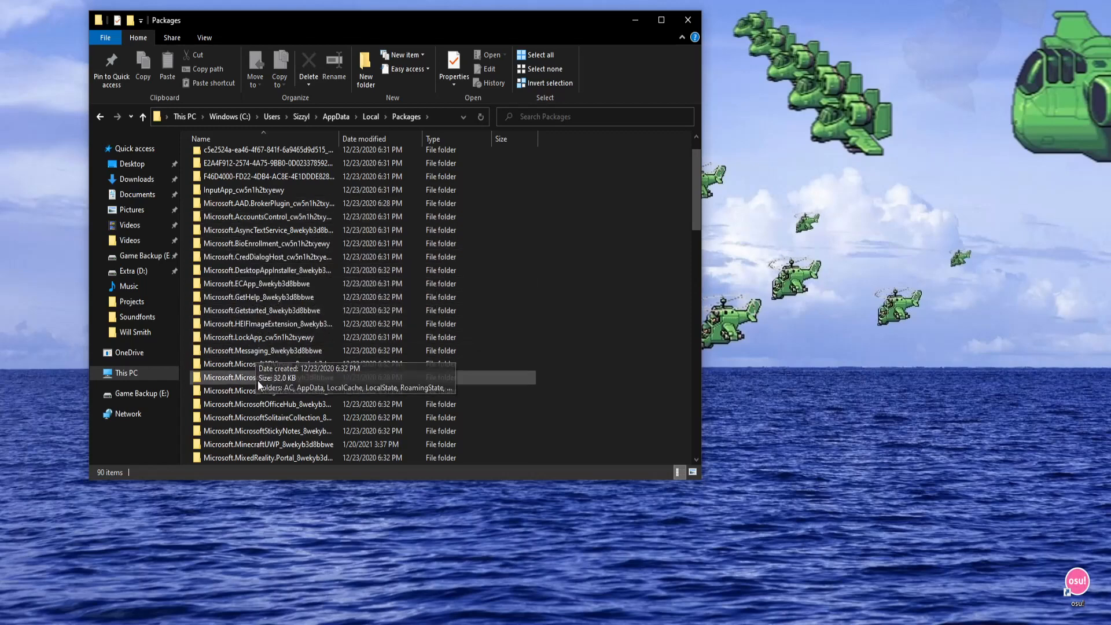
scroll(down, 3)
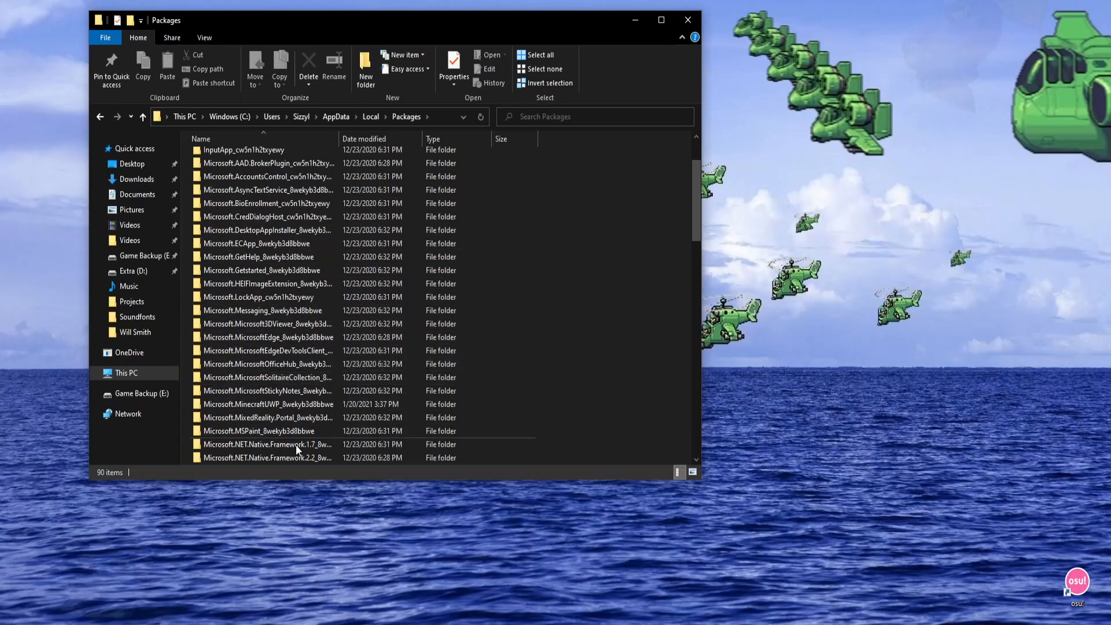
click(266, 404)
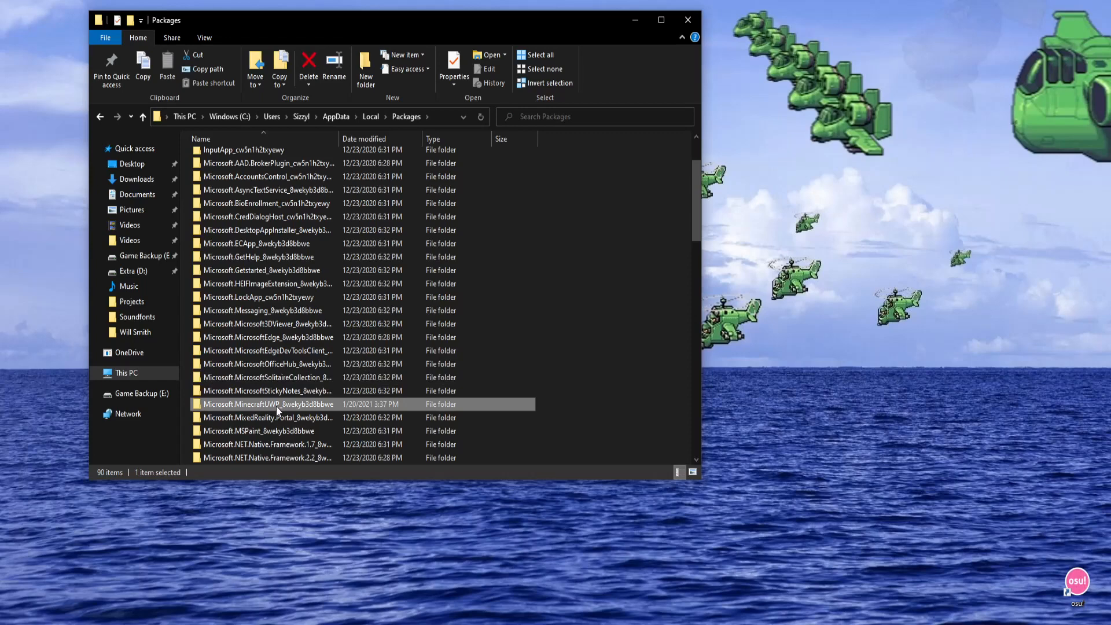
mouse_move(310, 413)
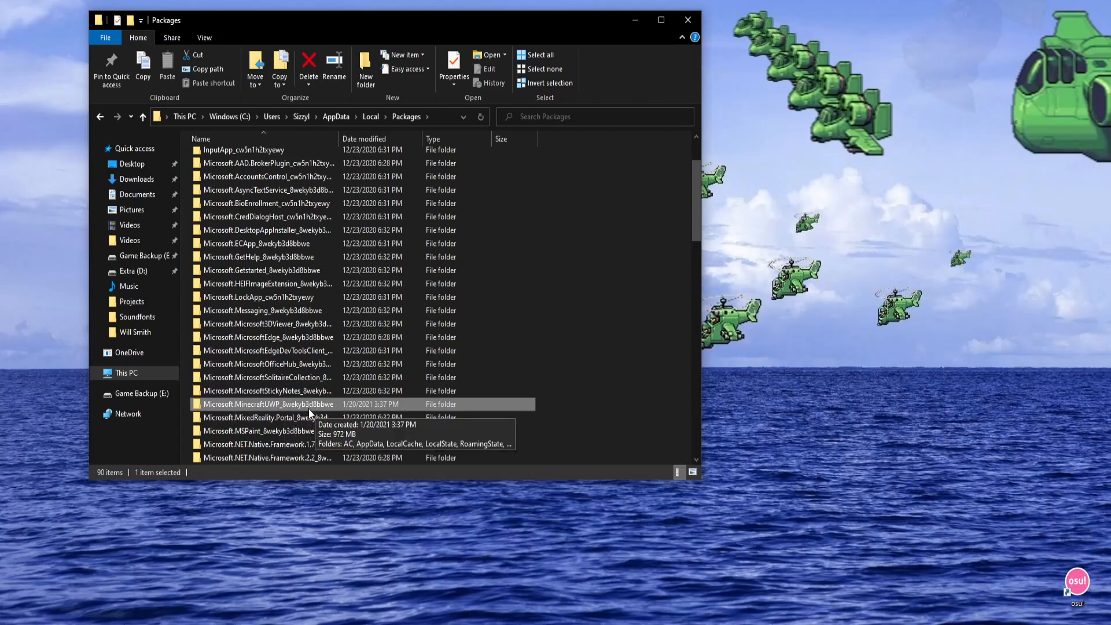
Step: Open LocalState\games\com.mojang\minecraftpe in the Minecraft package and right-click options.txt
double_click(275, 404)
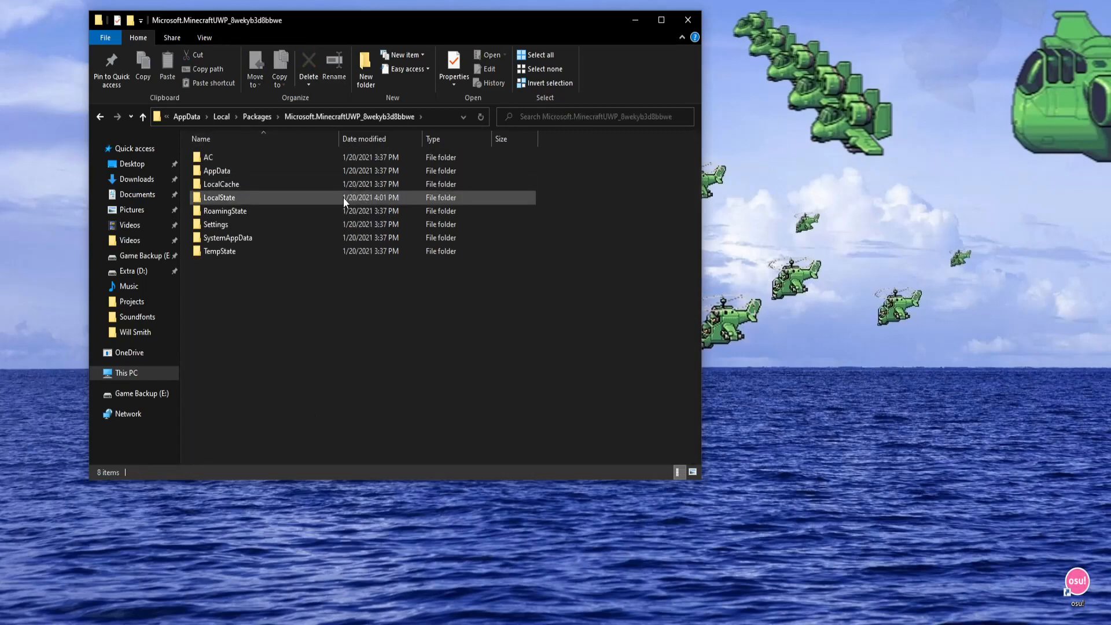
click(219, 198)
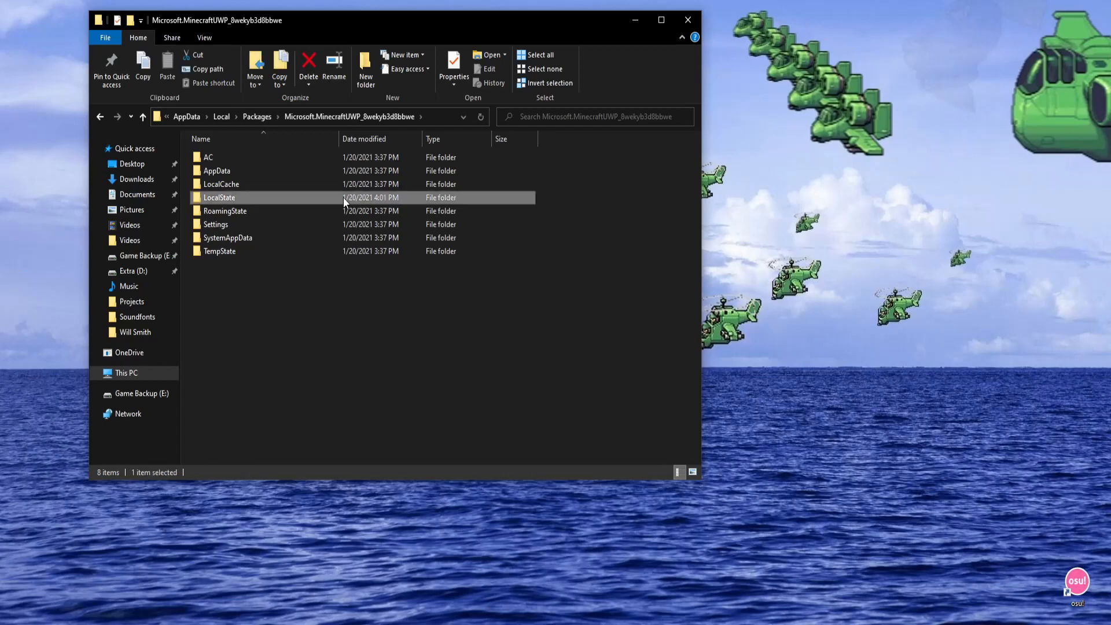
double_click(220, 197)
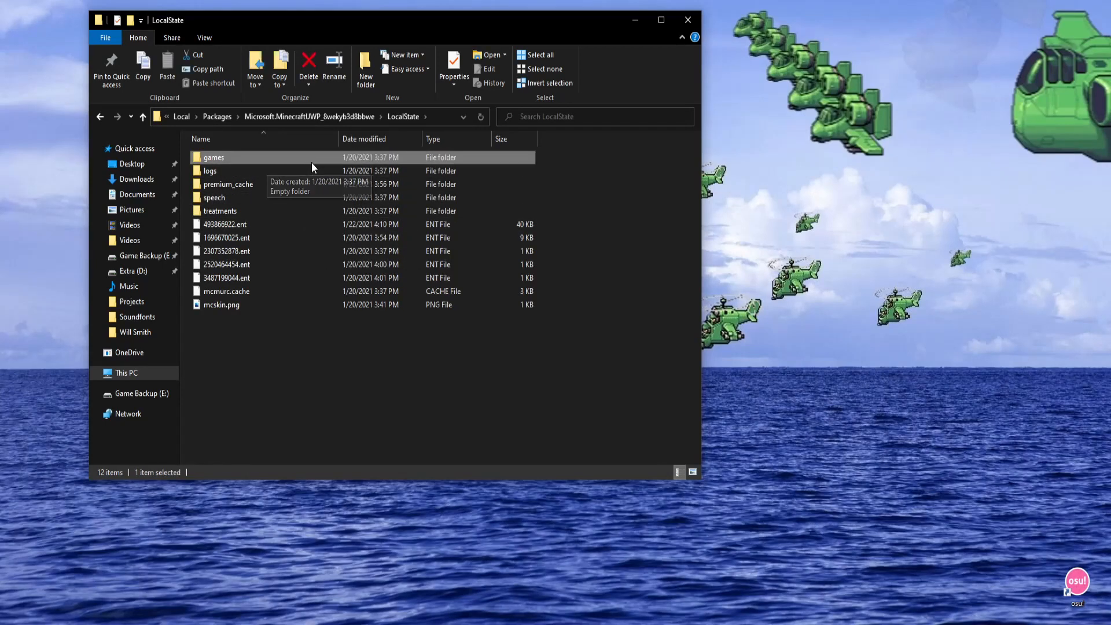
double_click(214, 158)
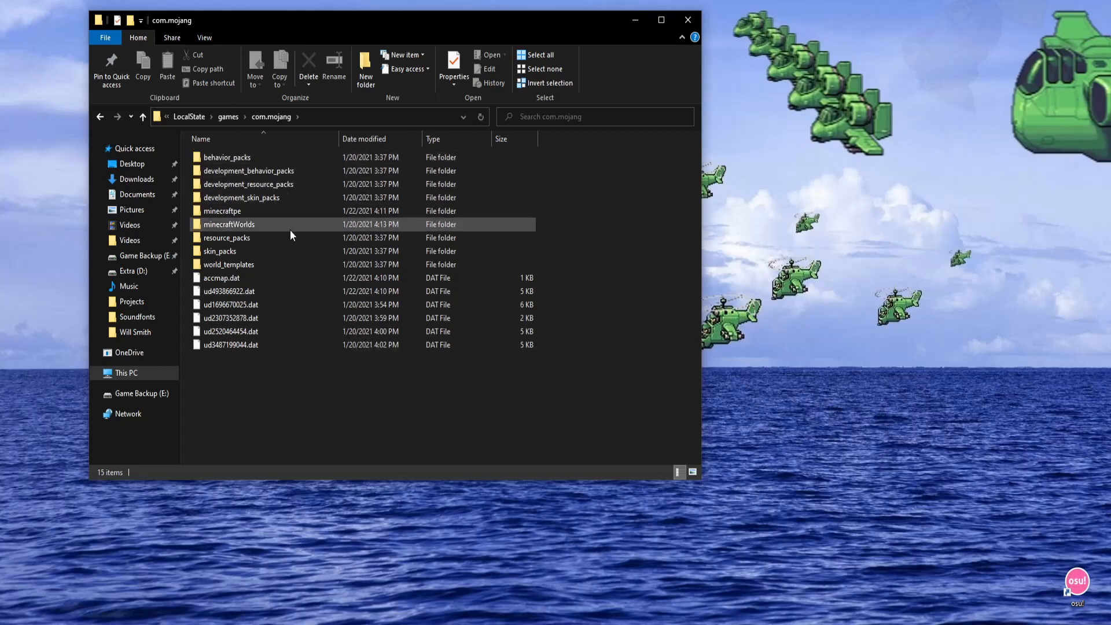
click(230, 303)
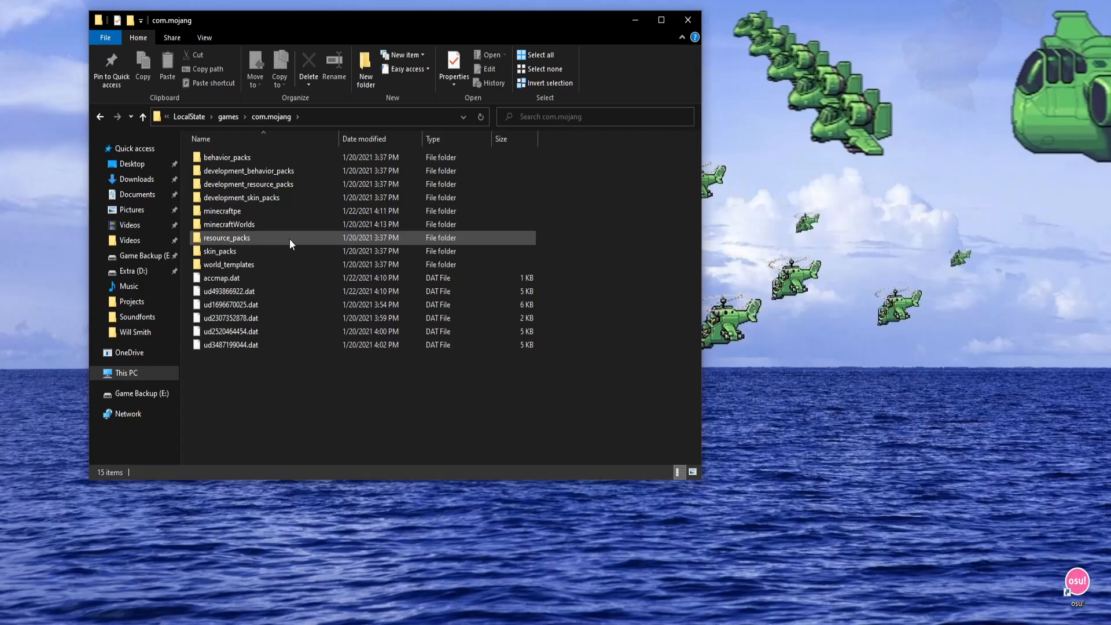
click(222, 211)
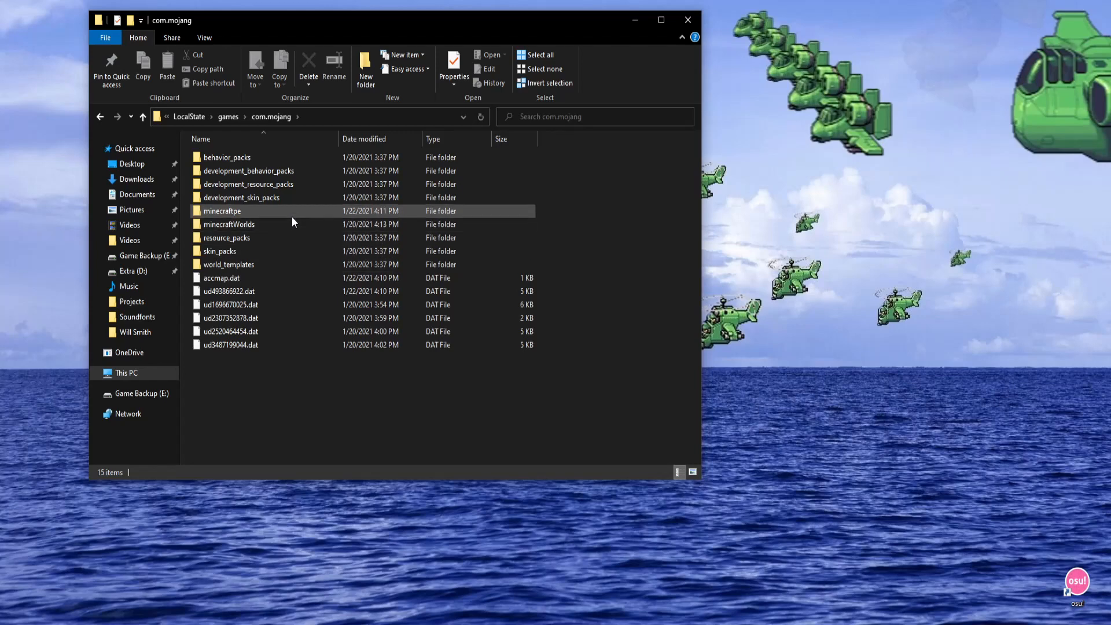
double_click(222, 212)
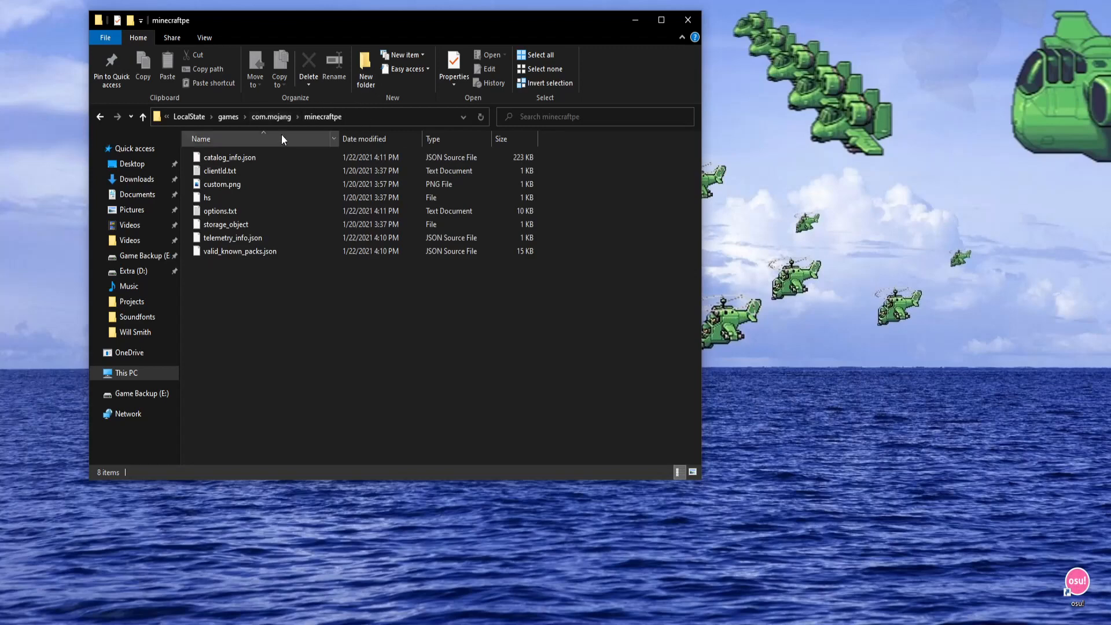
mouse_move(241, 211)
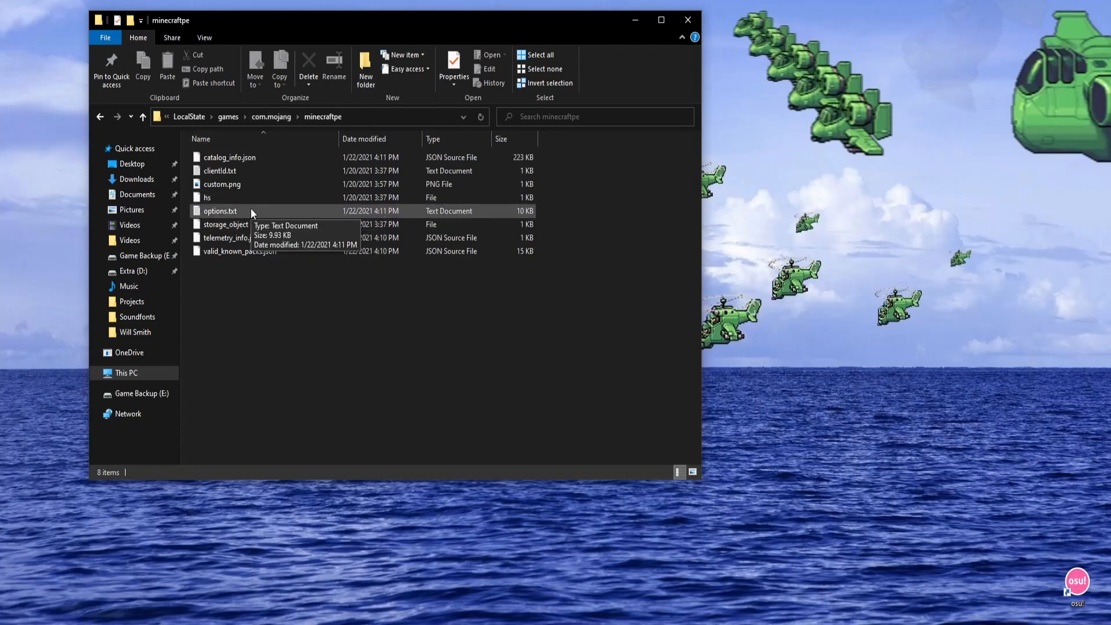
mouse_move(248, 214)
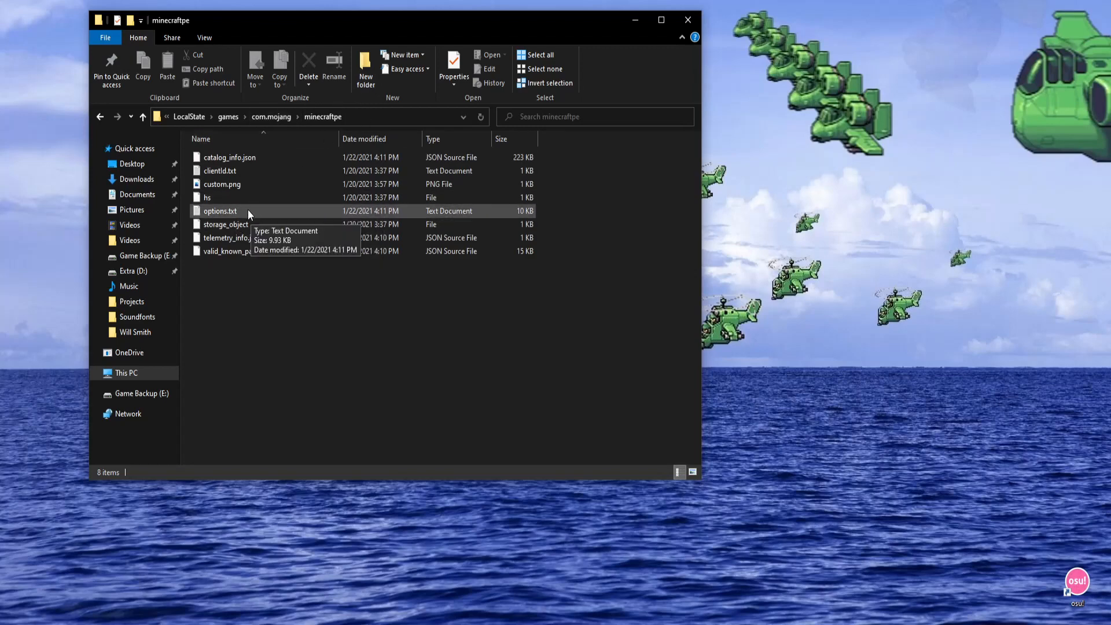
right_click(220, 211)
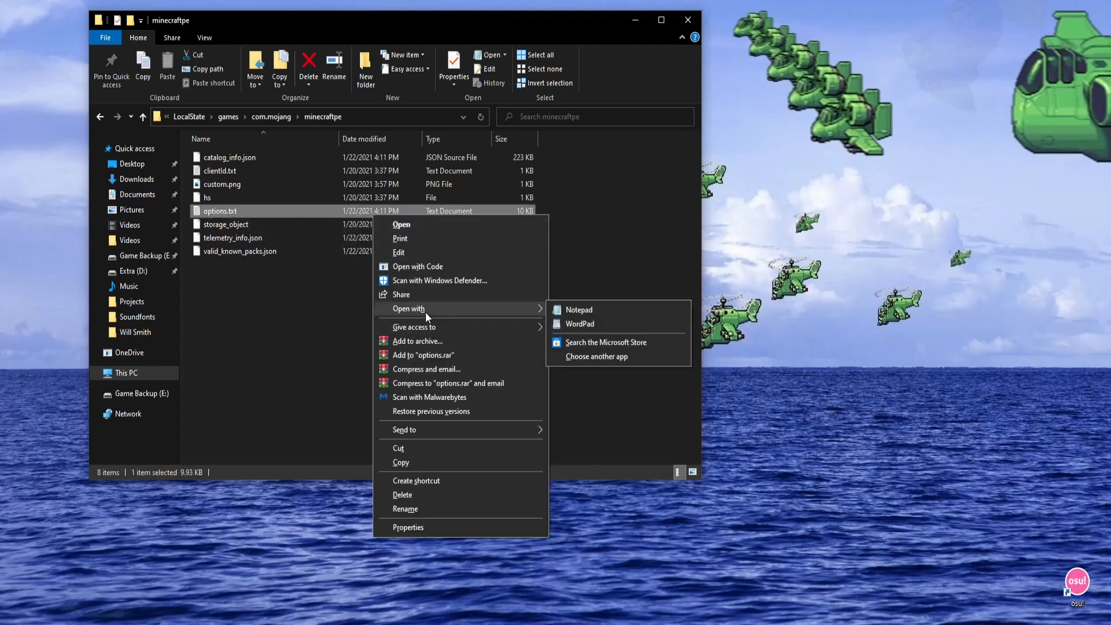
mouse_move(577, 309)
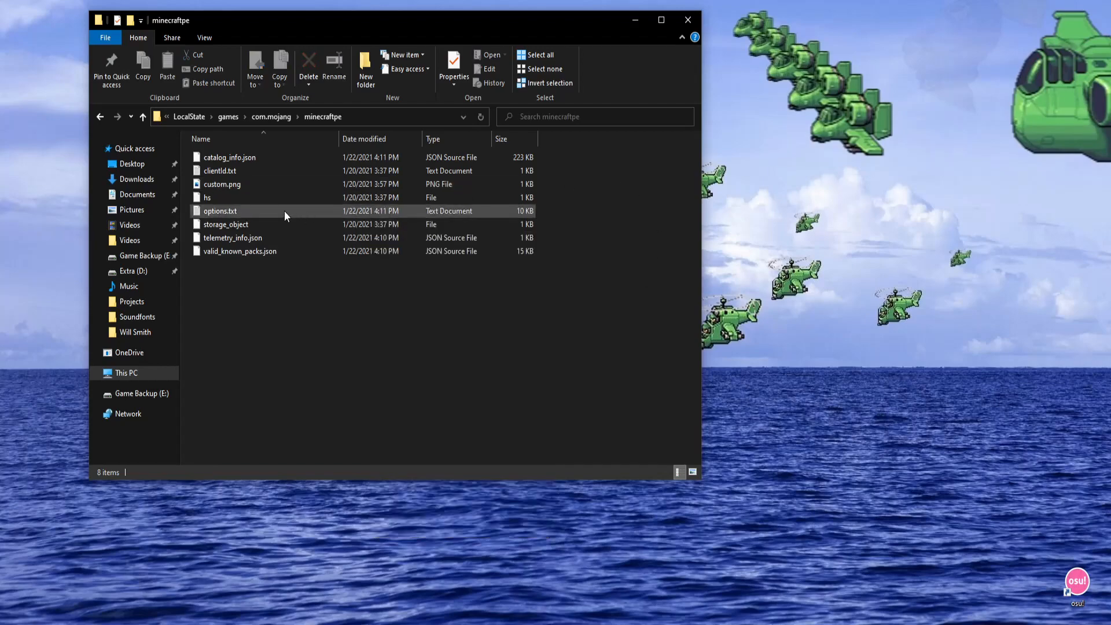
Step: View options.txt in Notepad, confirm gfx_vsync reads 0, and close Notepad
double_click(220, 211)
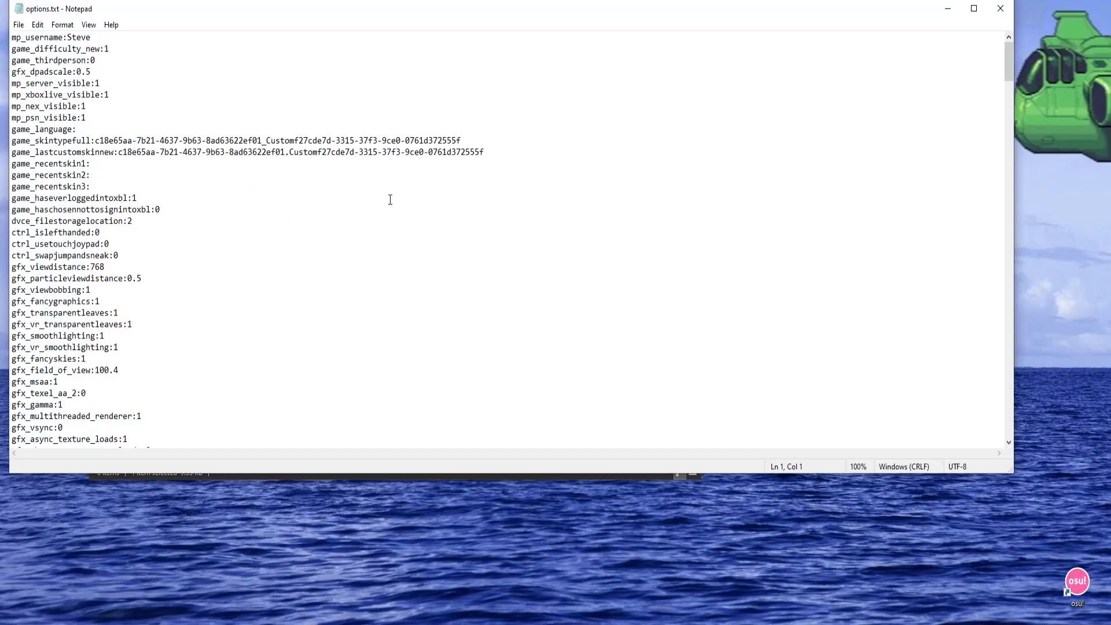
click(107, 336)
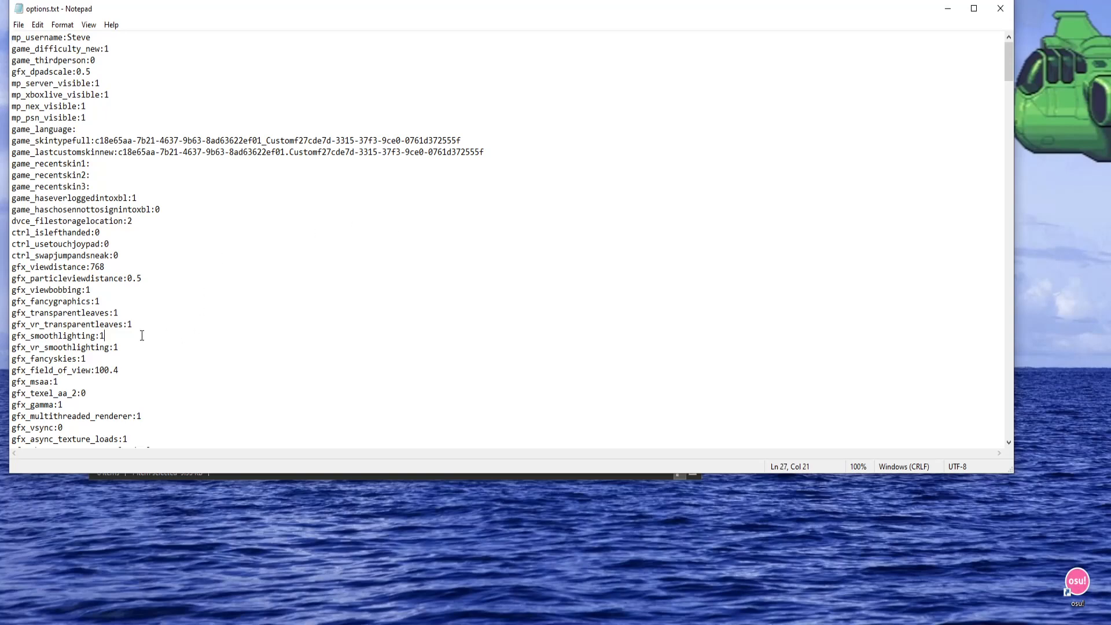
scroll(down, 3)
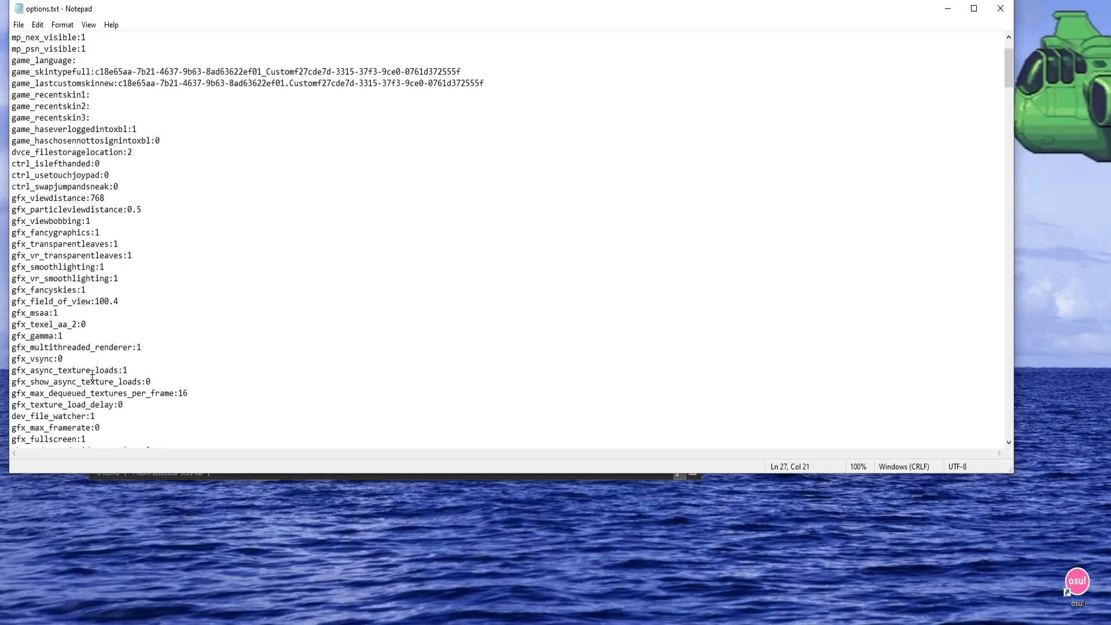
double_click(37, 324)
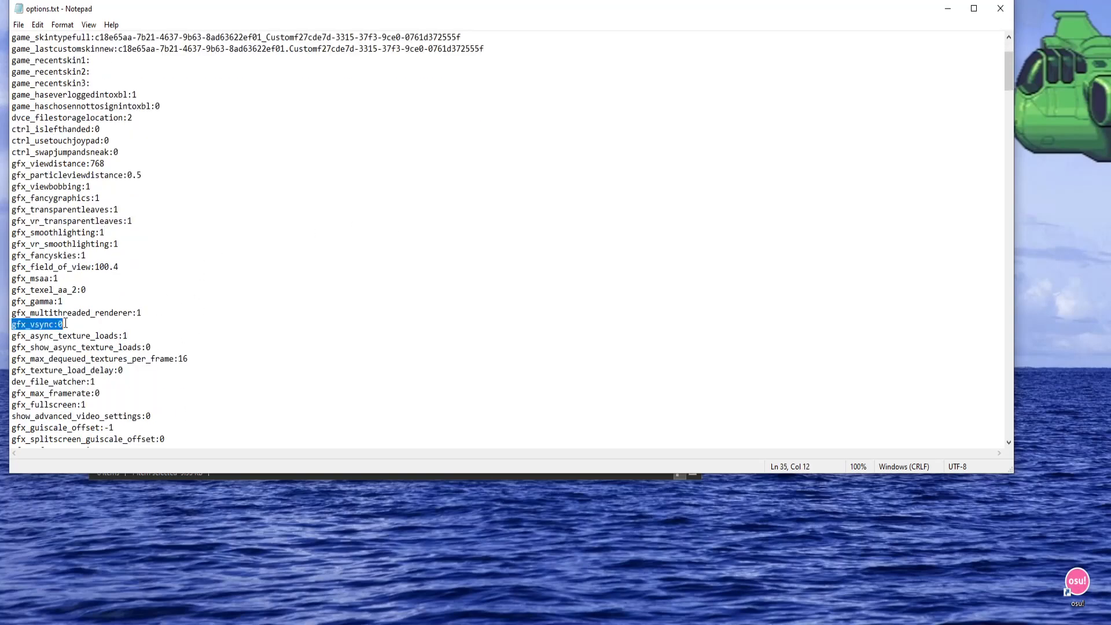
click(76, 324)
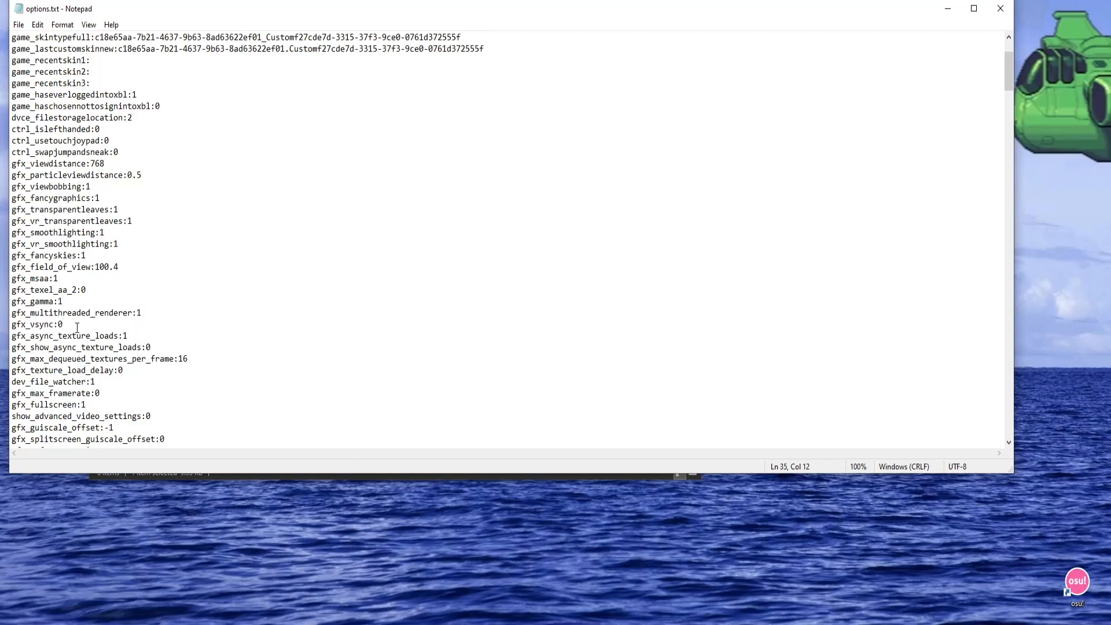
click(62, 324)
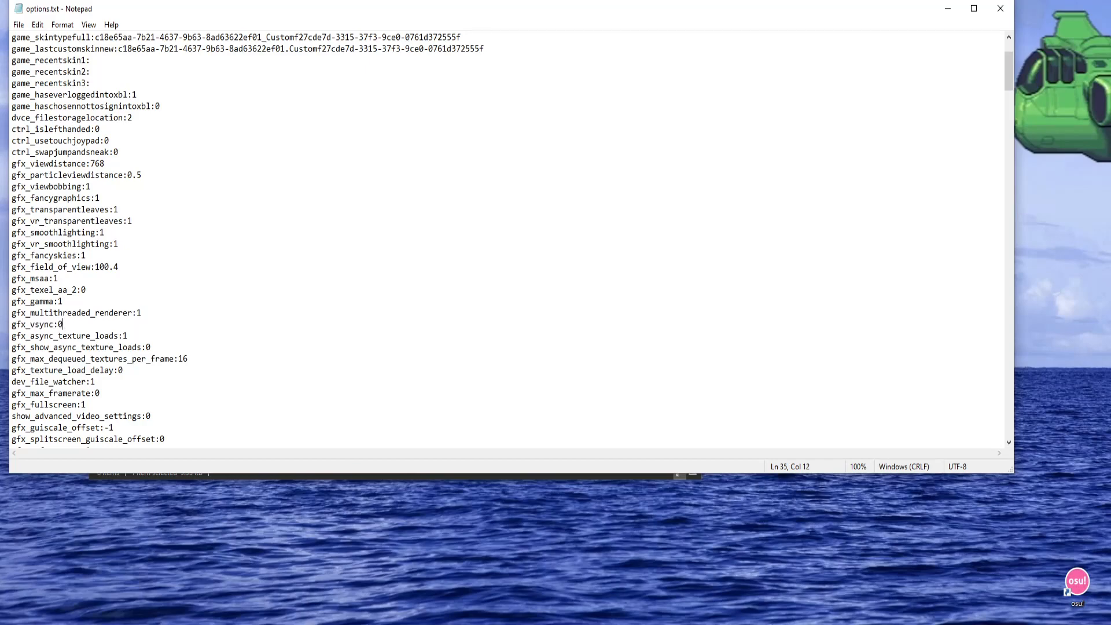
click(1000, 9)
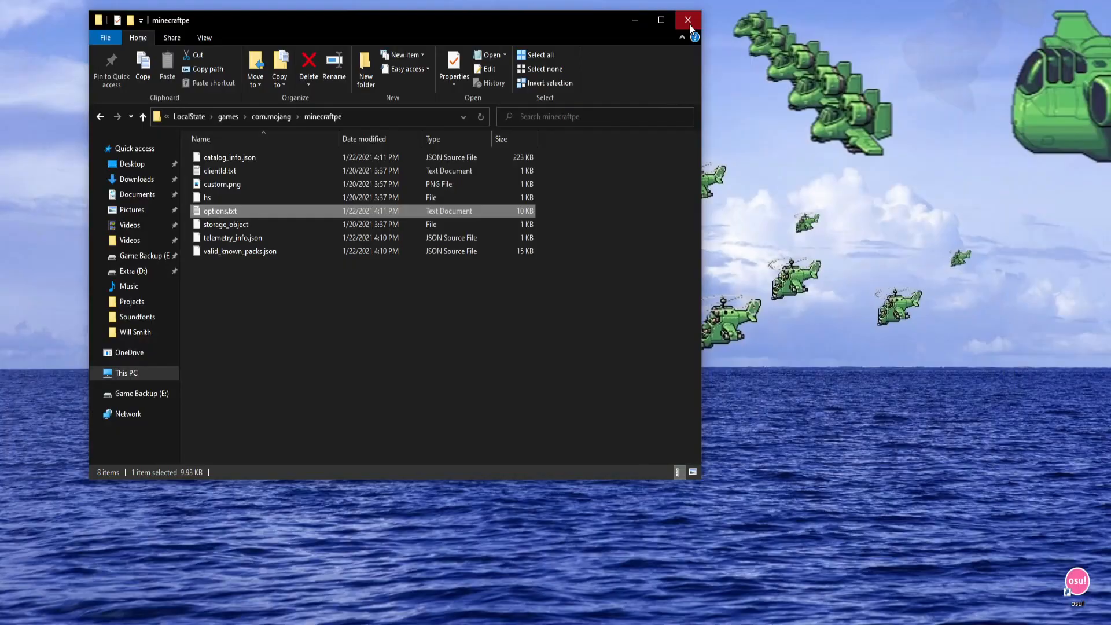
Step: Close the minecraftpe File Explorer window
click(687, 20)
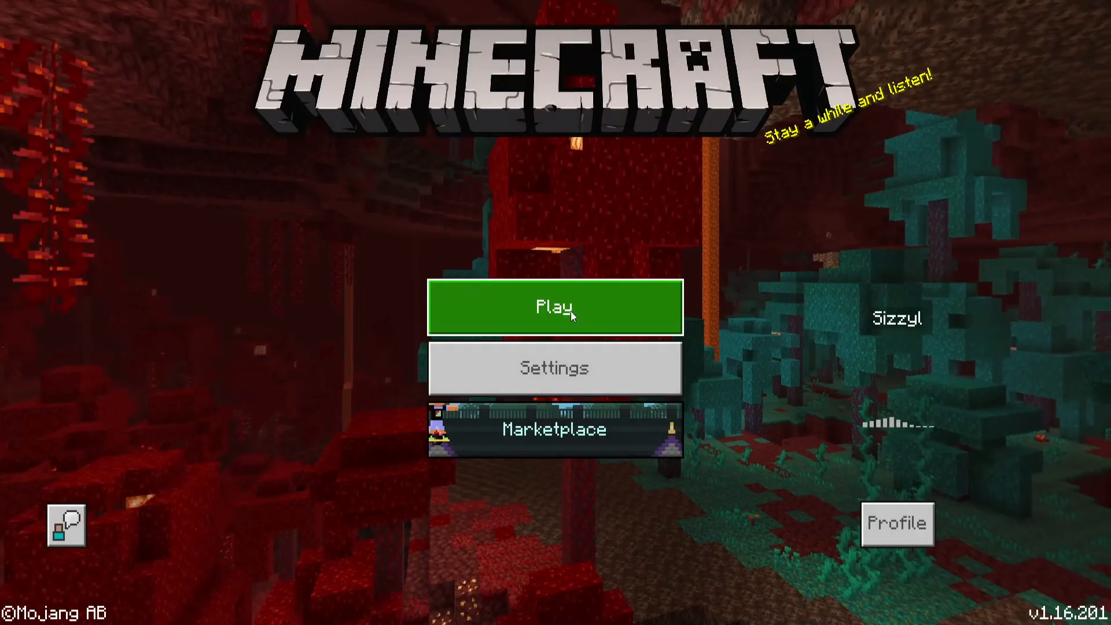
Step: From Play, pick CubeCraft among the featured servers to join its lobby
click(554, 307)
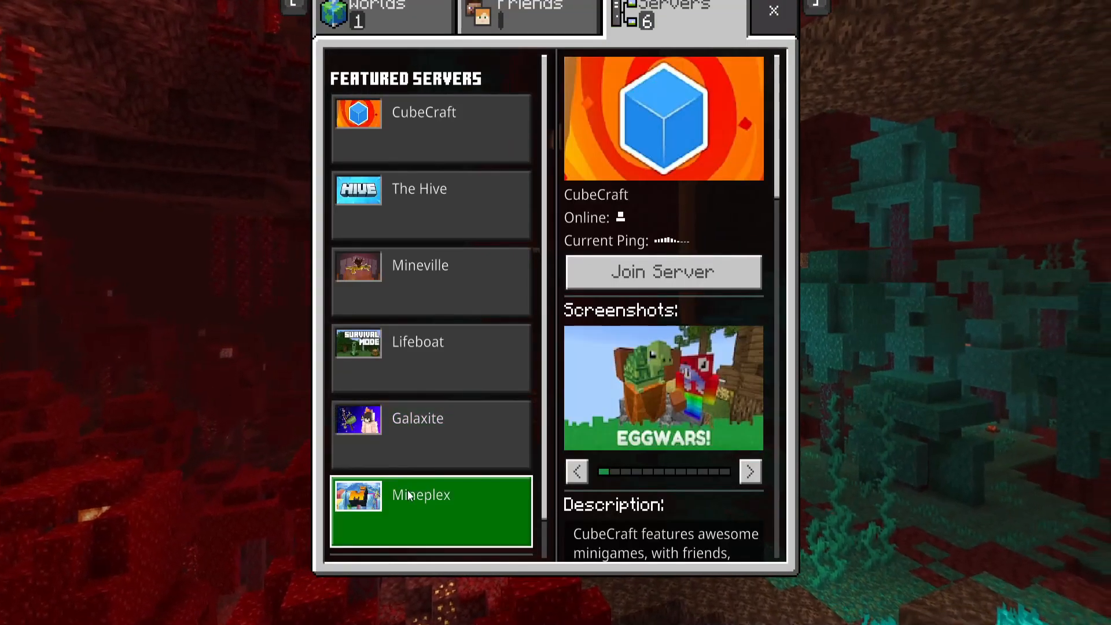
click(431, 282)
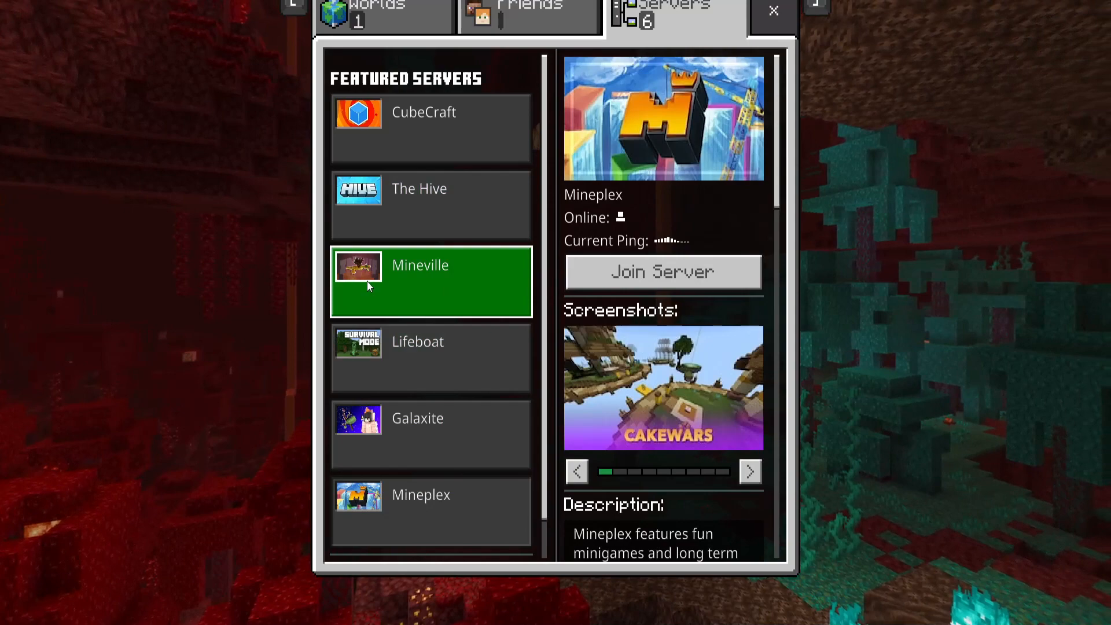
click(662, 272)
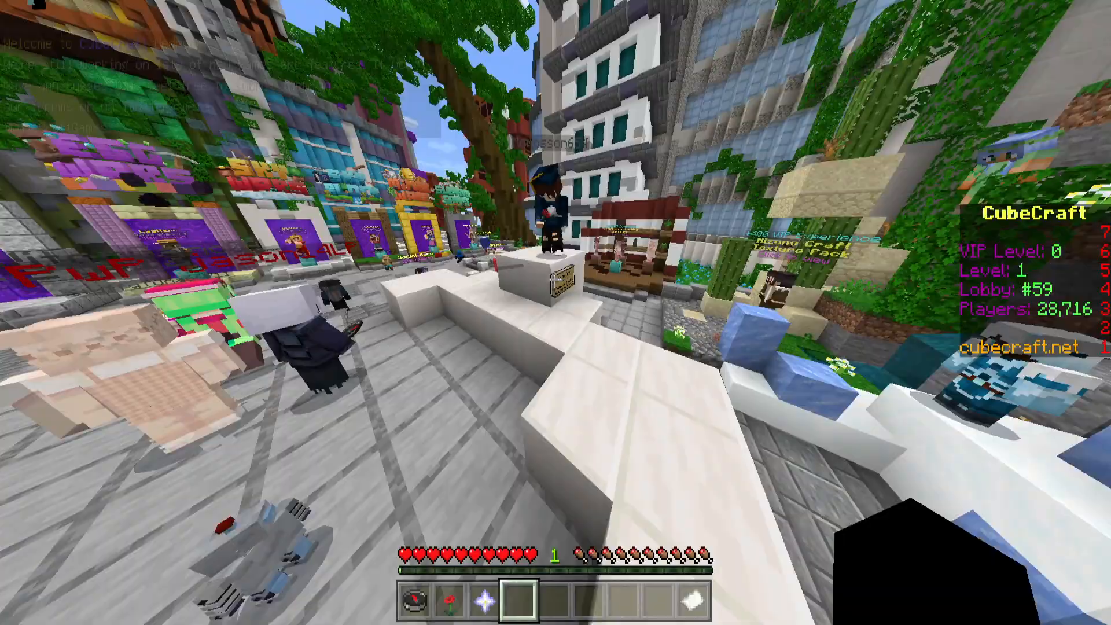
mouse_move(556, 312)
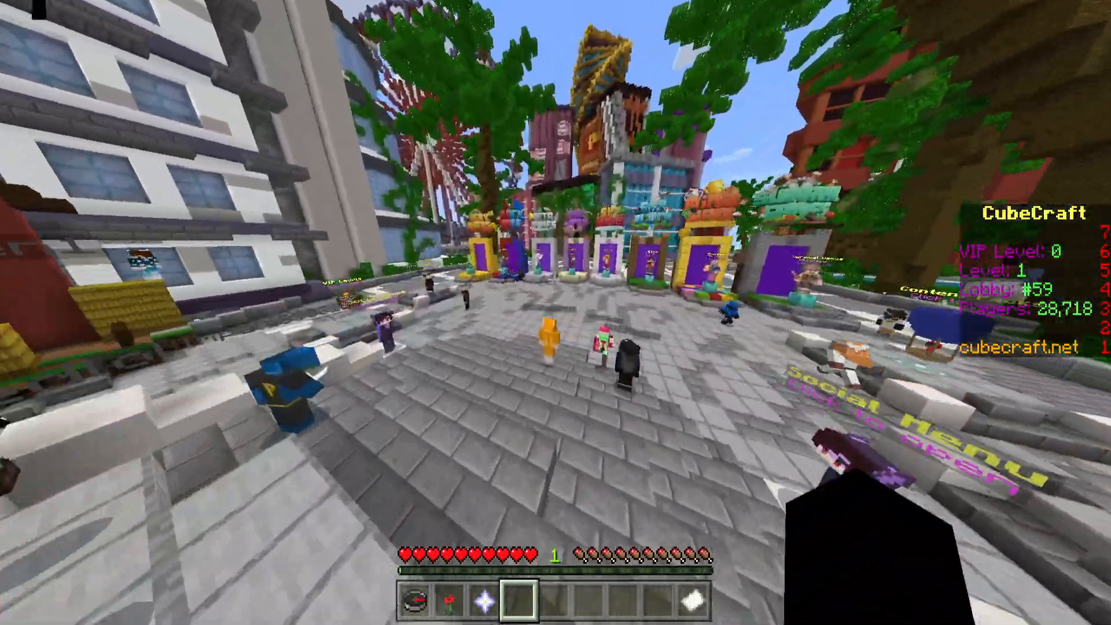
mouse_move(556, 313)
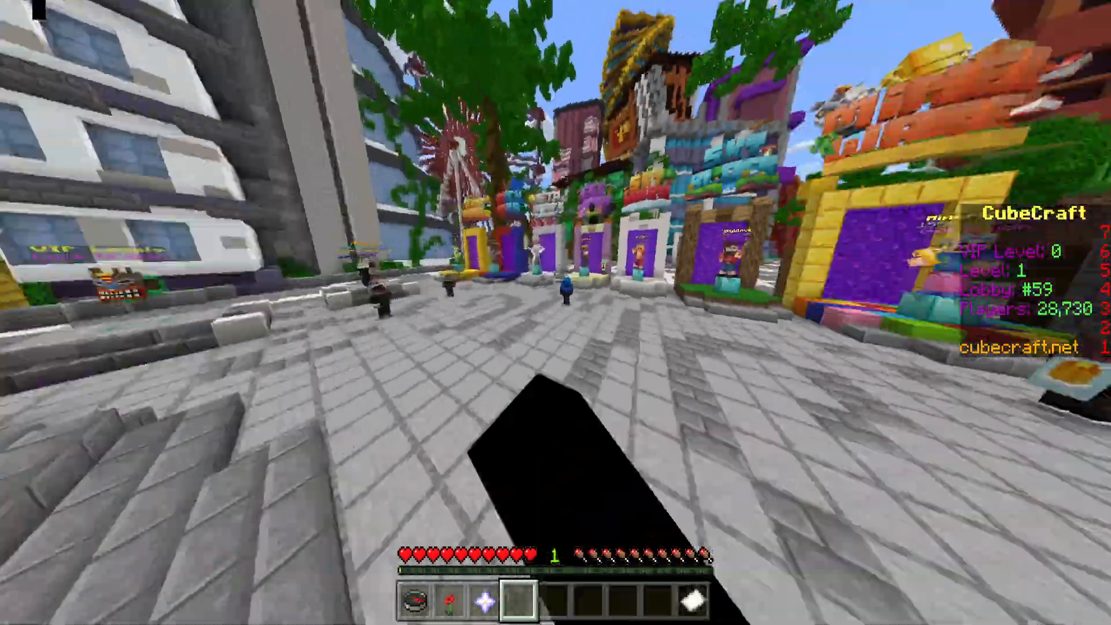
mouse_move(556, 313)
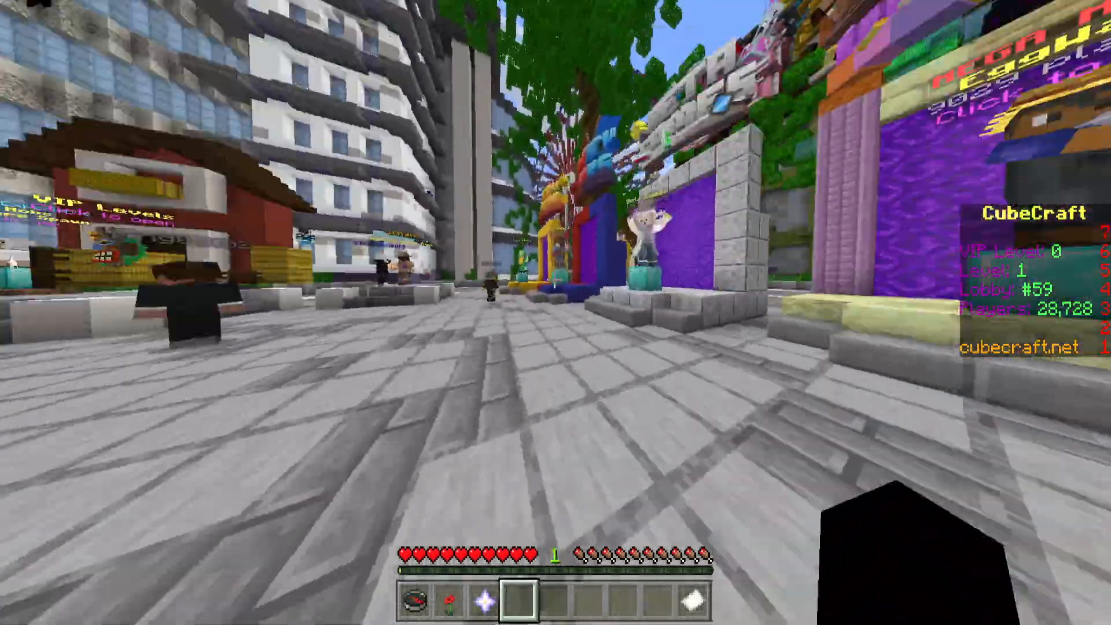
mouse_move(556, 313)
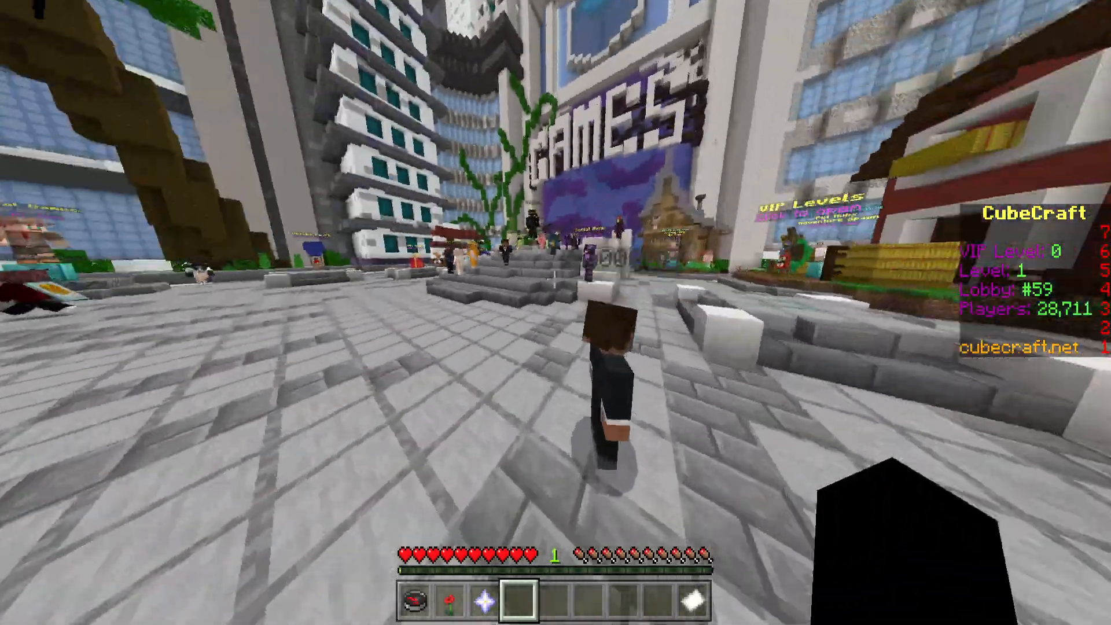